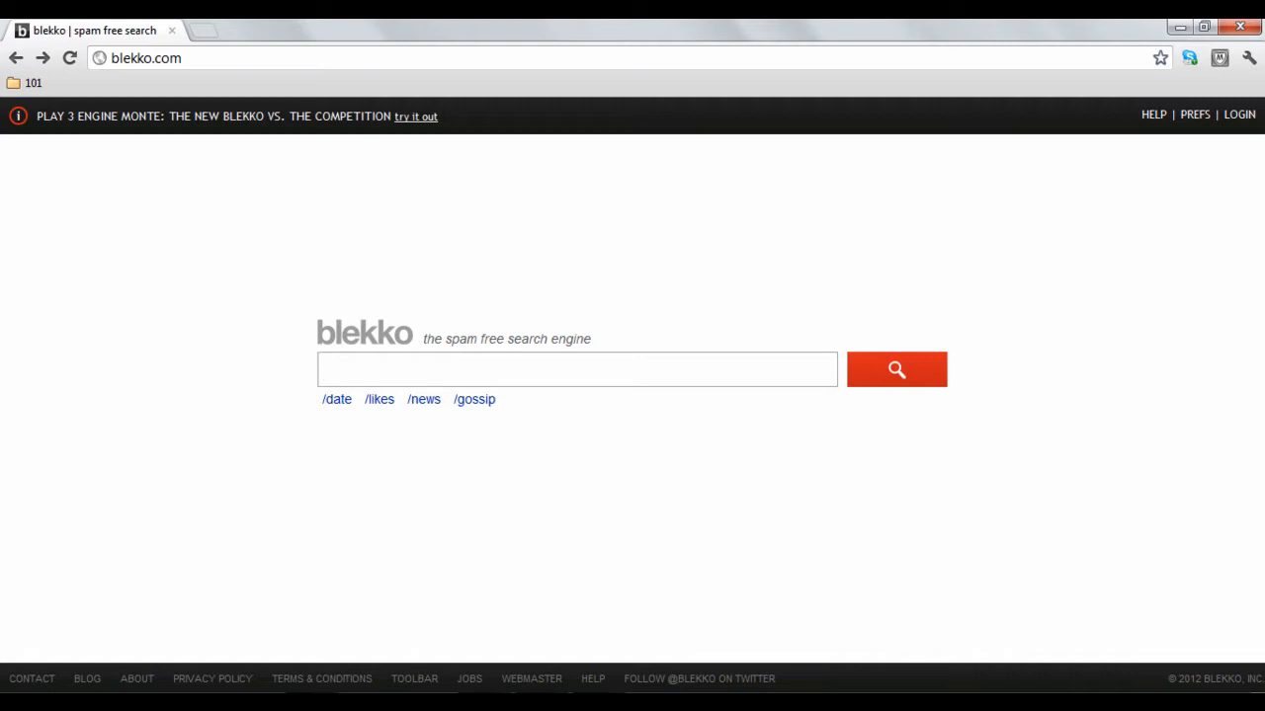
{"action": "mouse_move", "coordinate": [813, 299]}
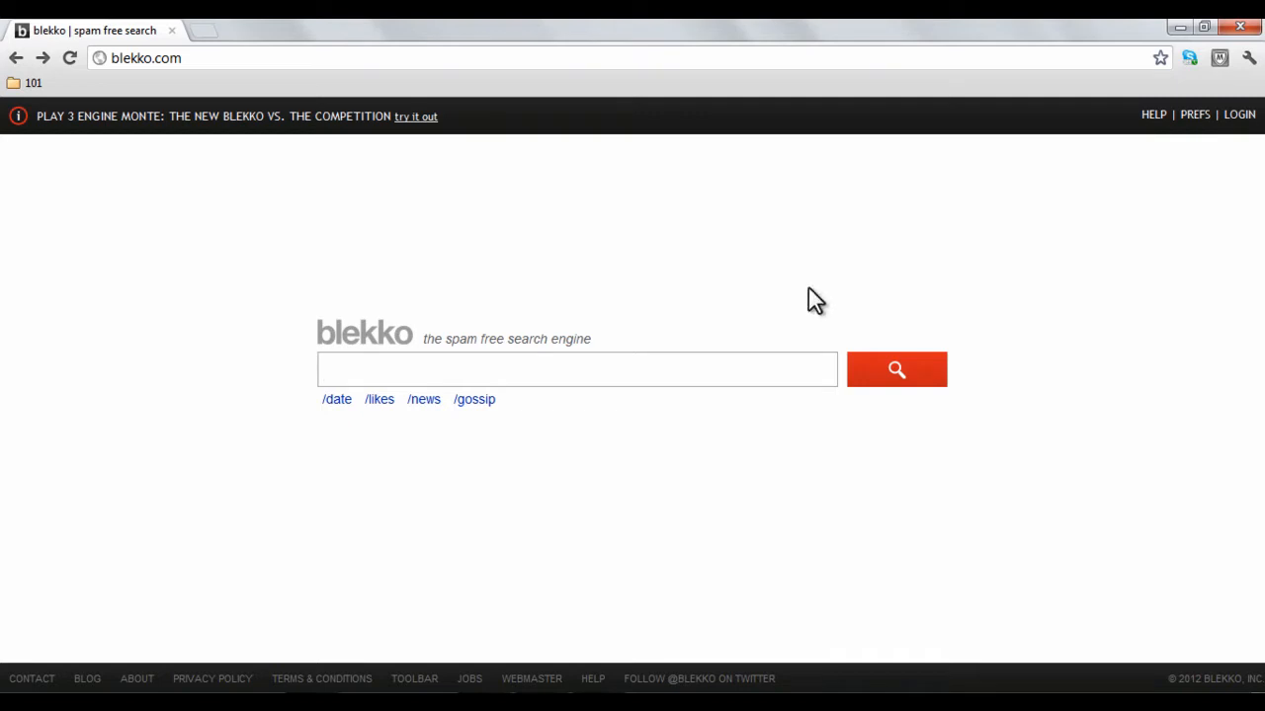
Search Blekko for 'find scholarships'
{"action": "type", "text": "find scholarships"}
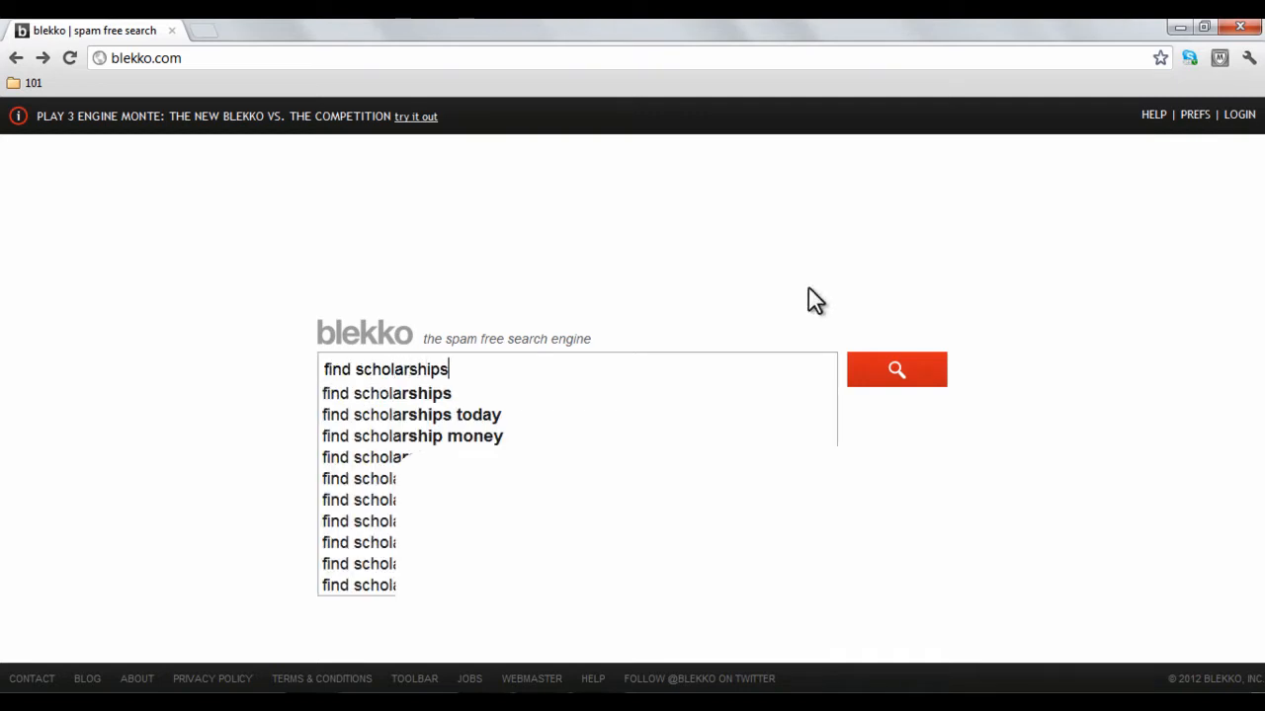
{"action": "left_click", "coordinate": [896, 369]}
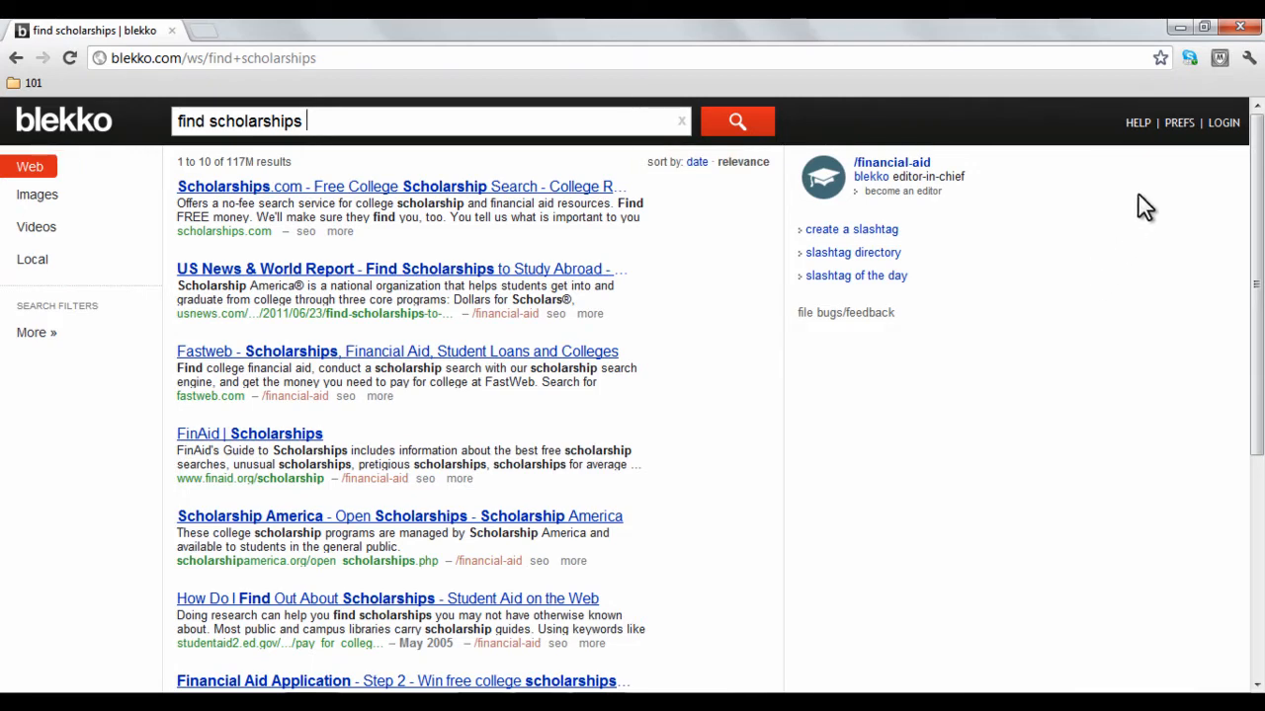
{"action": "left_click", "coordinate": [1179, 122]}
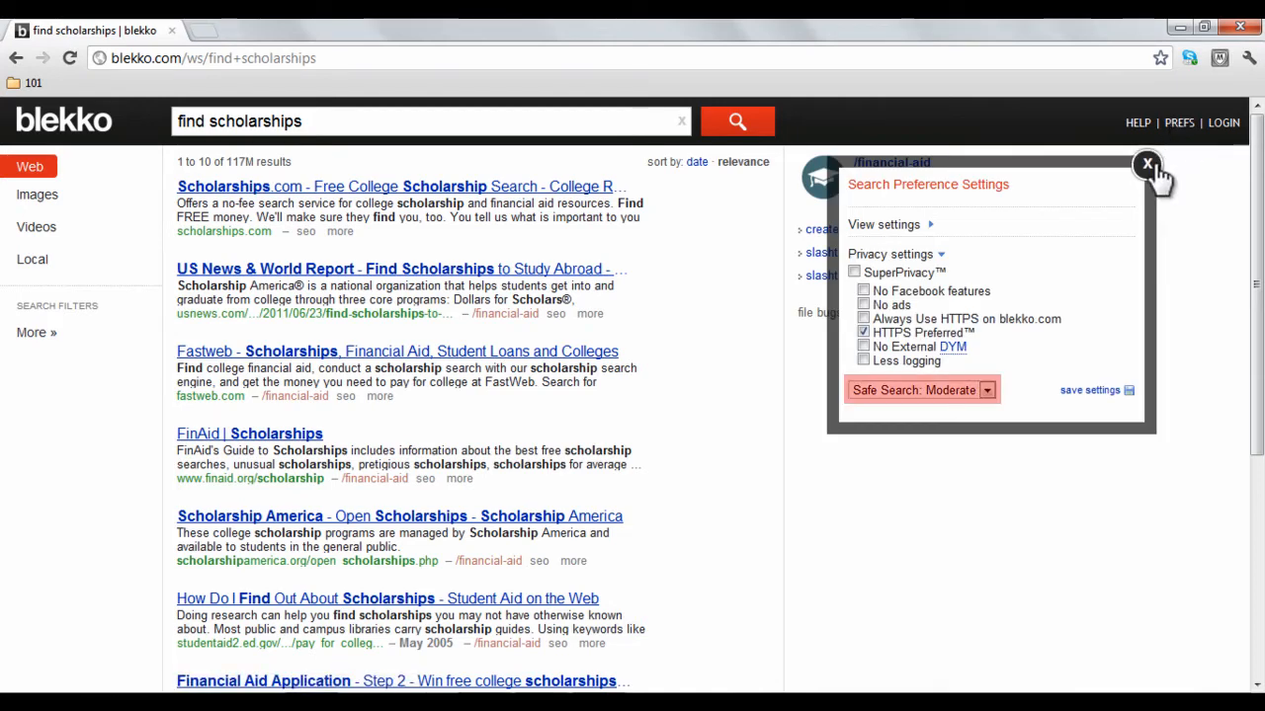
{"action": "left_click", "coordinate": [1148, 166]}
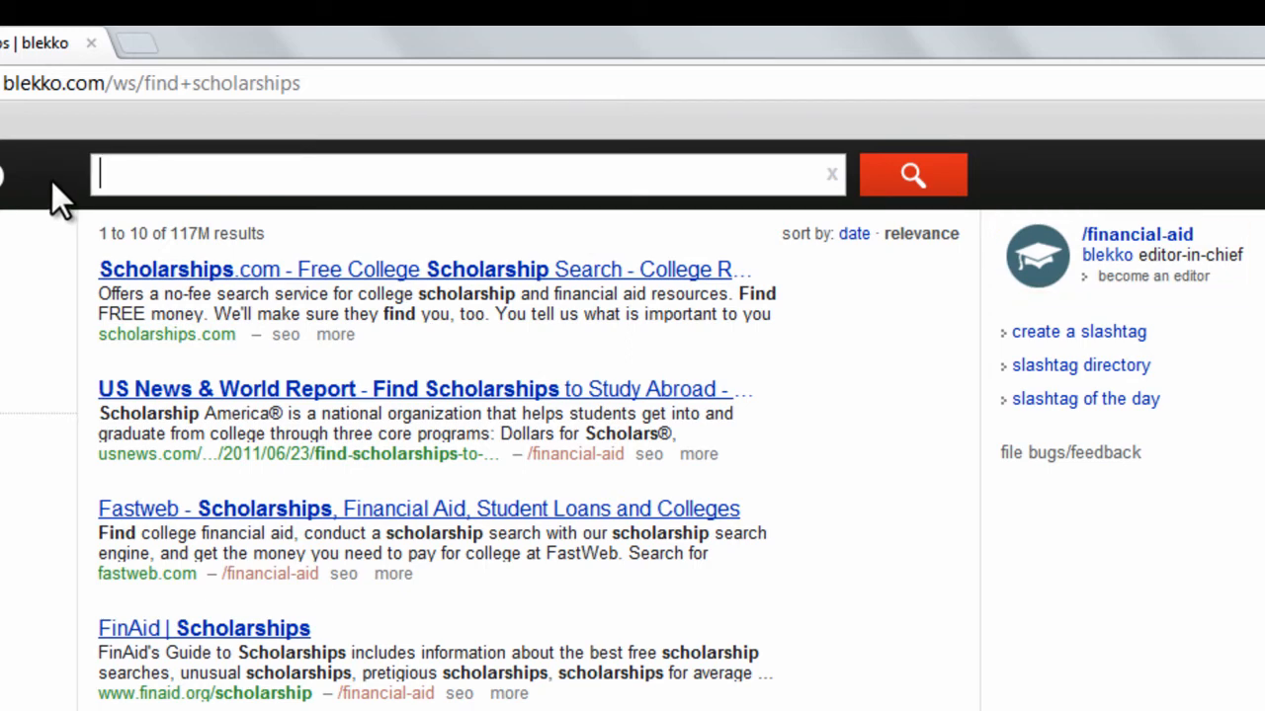
Enter '/scho' and pick the /scholarships slashtag suggestion
{"action": "type", "text": "/scholarships"}
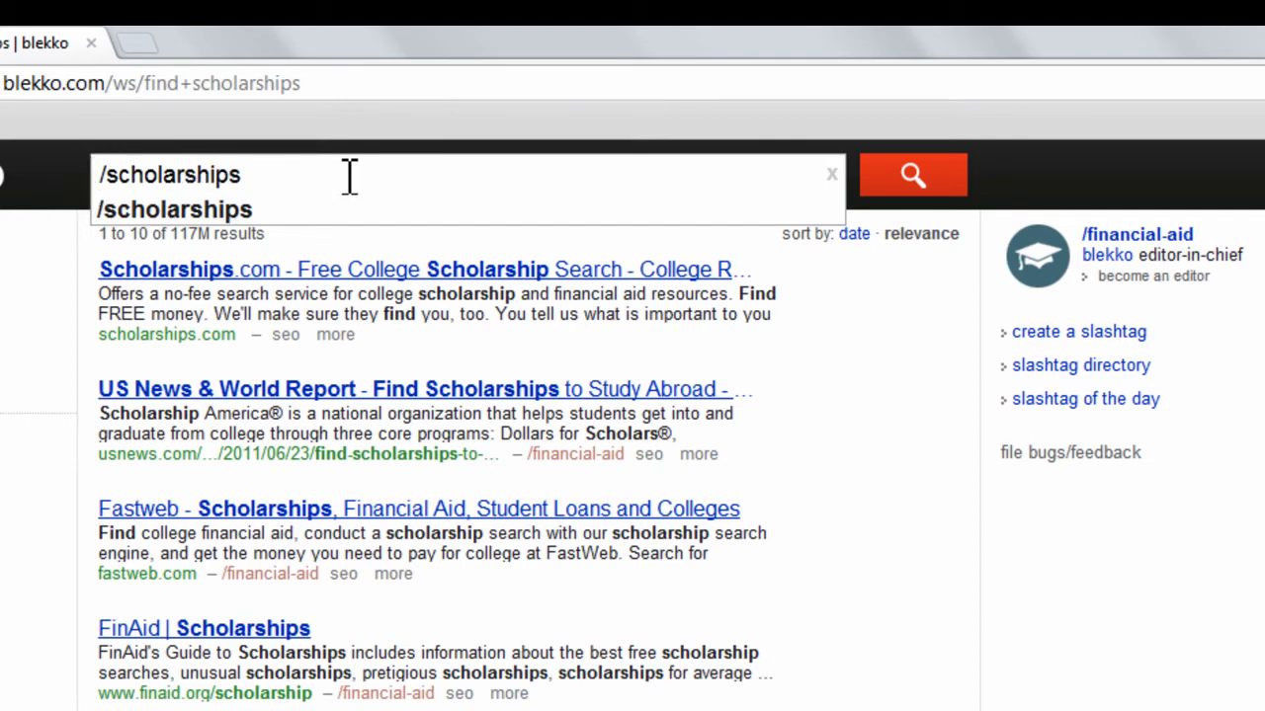
{"action": "left_click", "coordinate": [912, 175]}
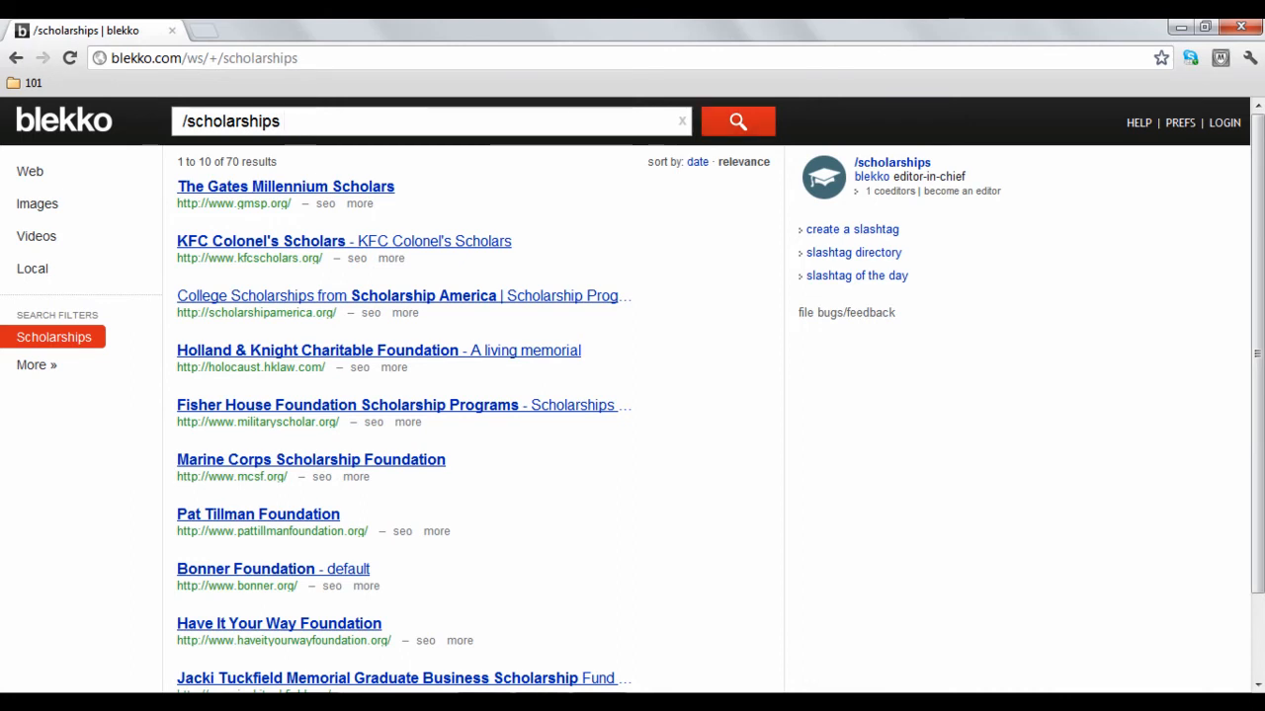
{"action": "mouse_move", "coordinate": [914, 266]}
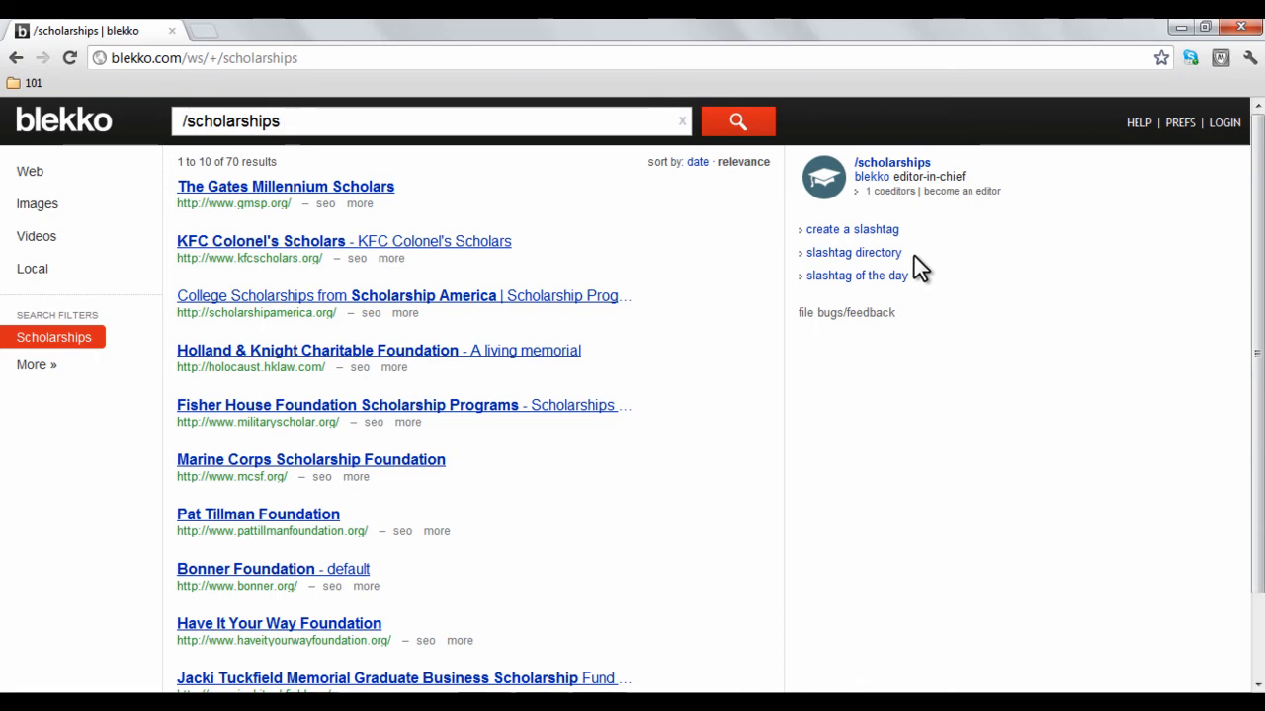
Follow the 'slashtag directory' sidebar link from the /scholarships results
{"action": "left_click", "coordinate": [854, 252]}
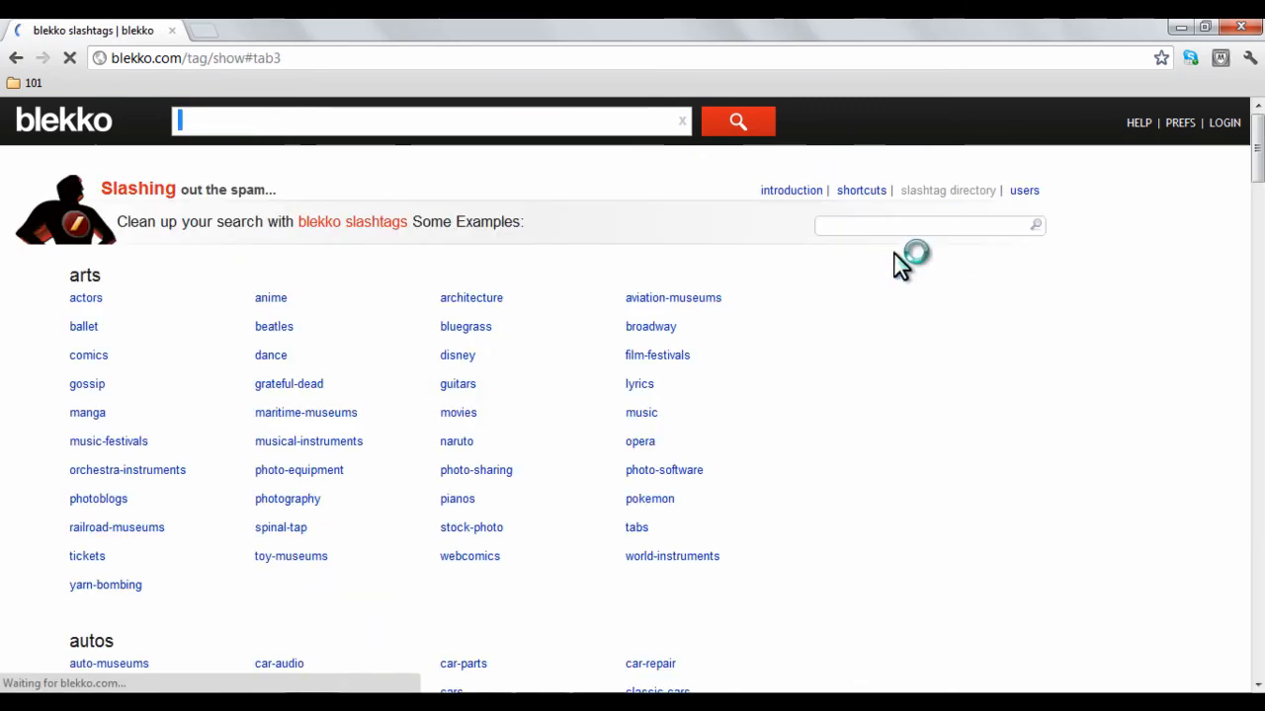